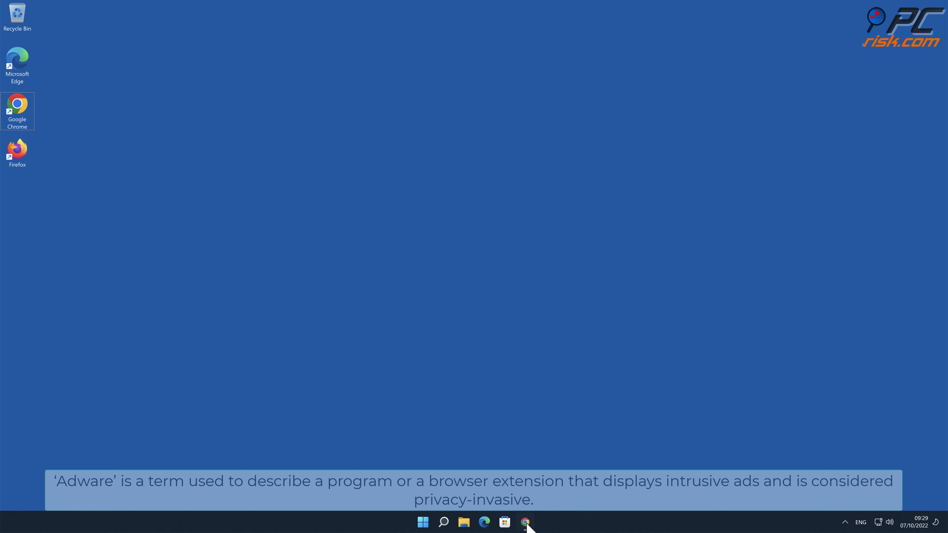
Step: Launch Chrome and look over the Screen Recorder Web Store listing
click(524, 522)
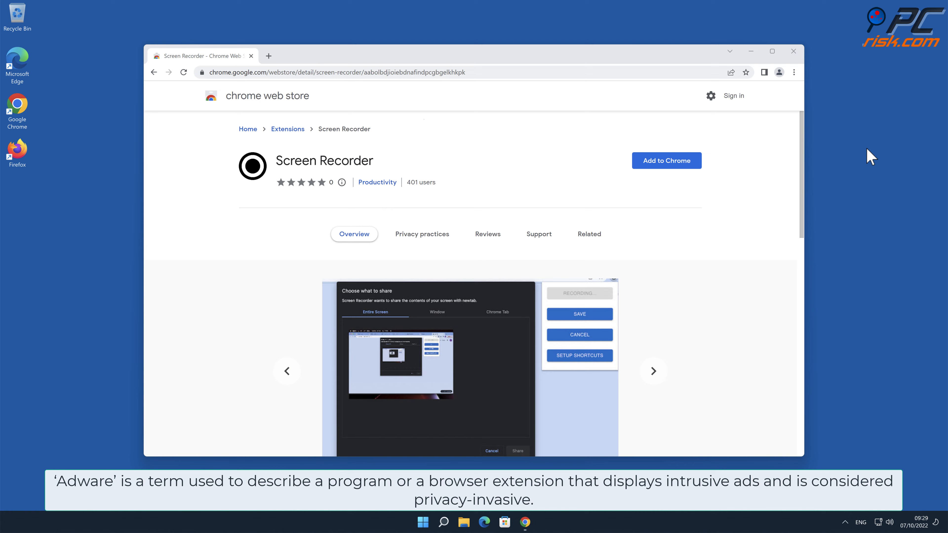
scroll(down, 3)
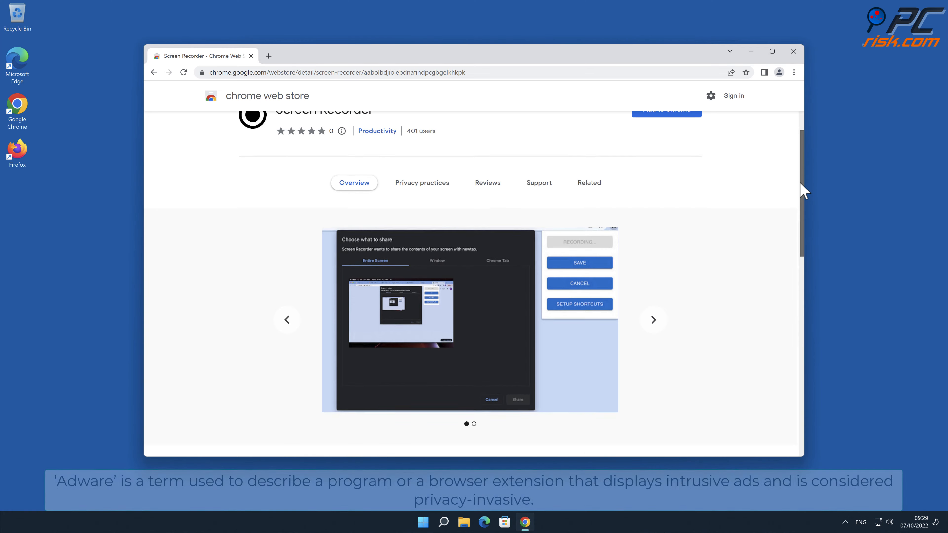
scroll(down, 3)
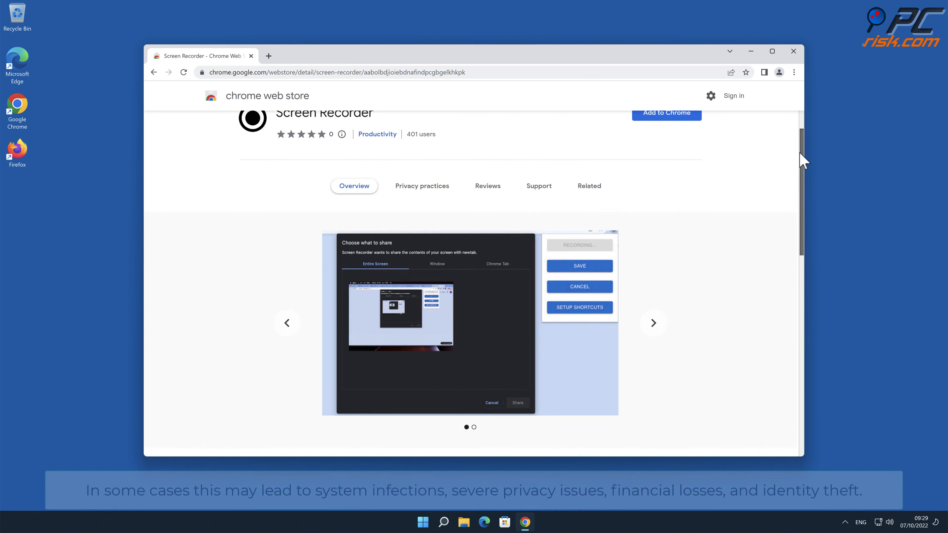
scroll(up, 3)
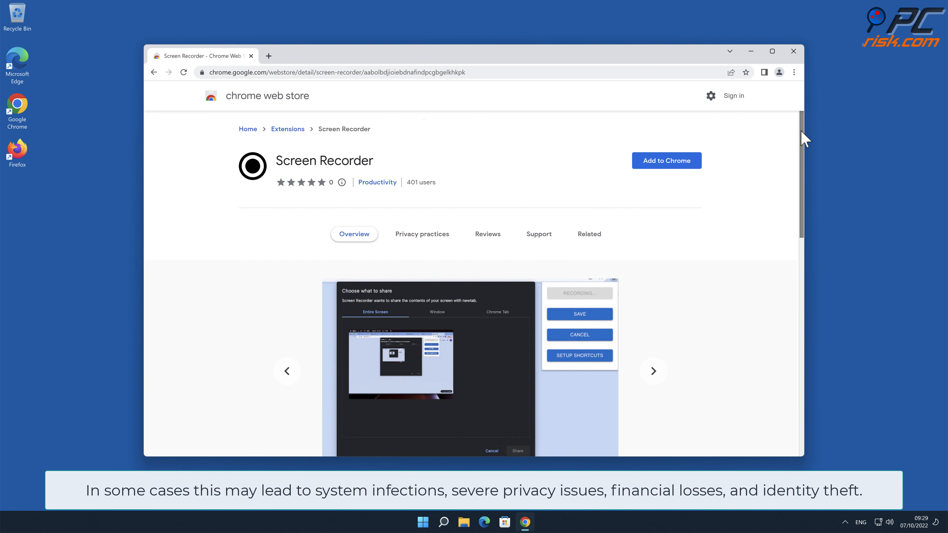
mouse_move(765, 157)
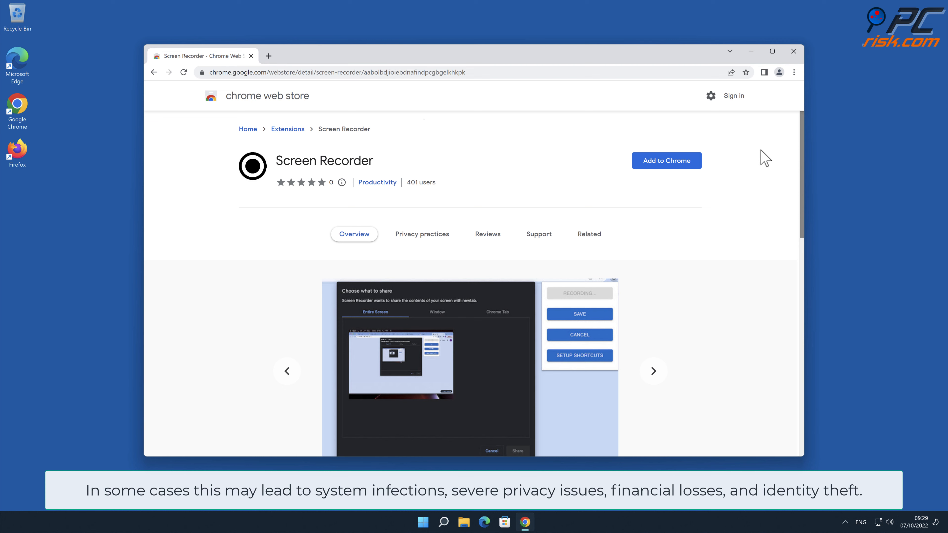
Step: Add Screen Recorder to Chrome and view it on the Extensions page via More tools
click(666, 160)
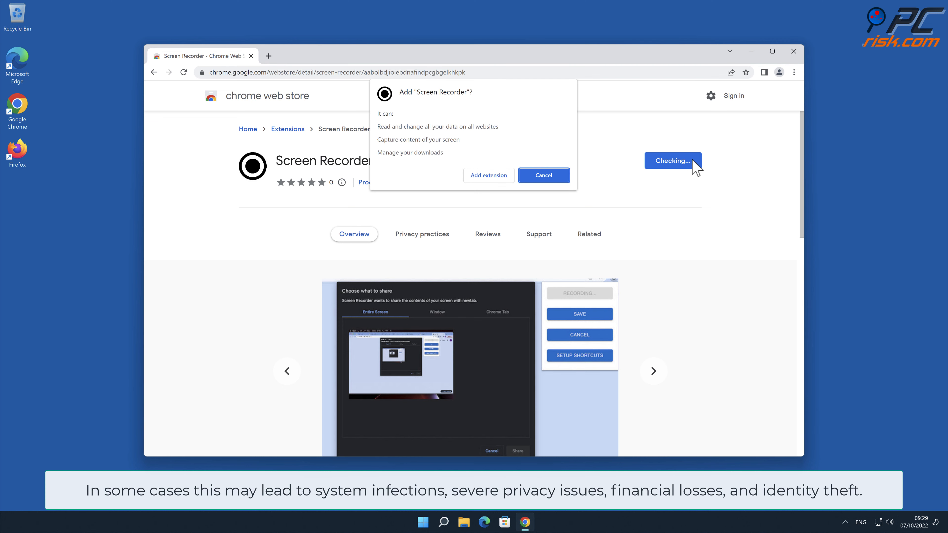
click(542, 175)
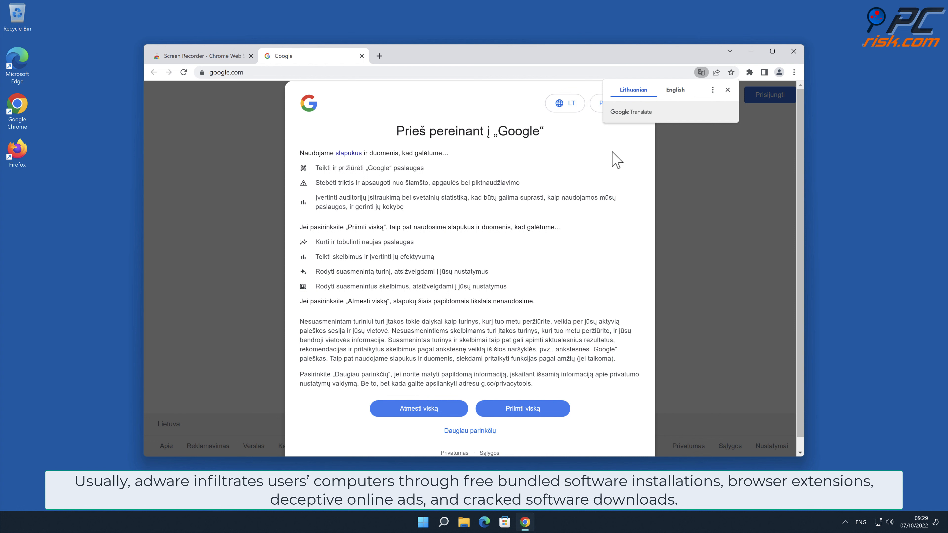
click(794, 72)
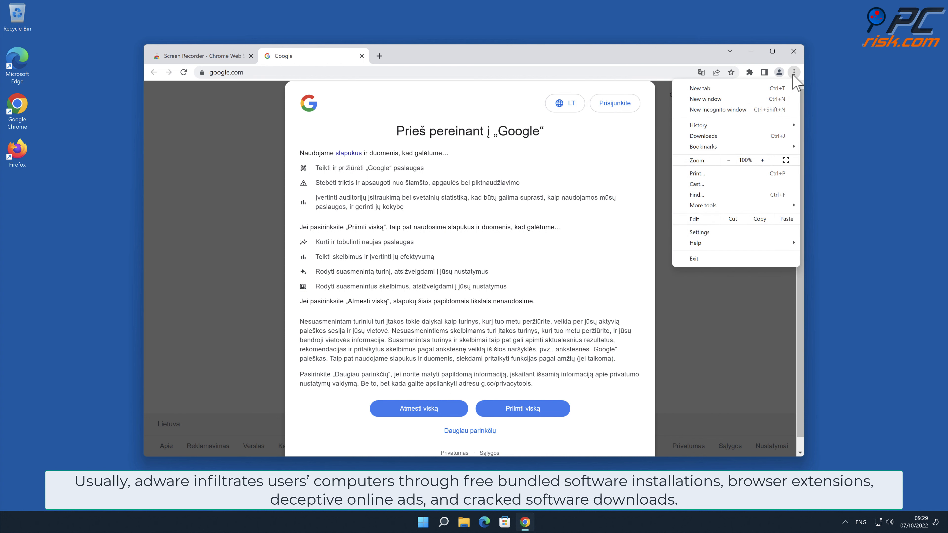
mouse_move(703, 205)
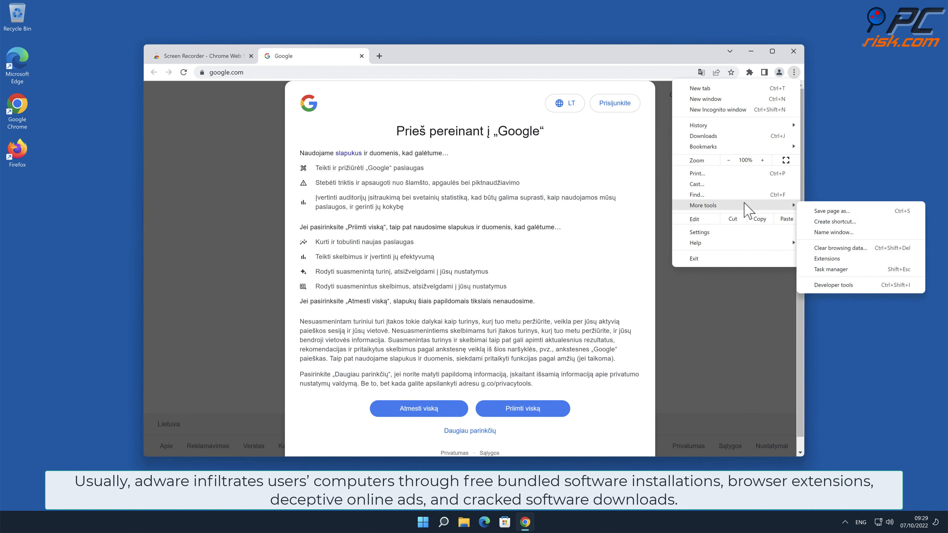
click(826, 259)
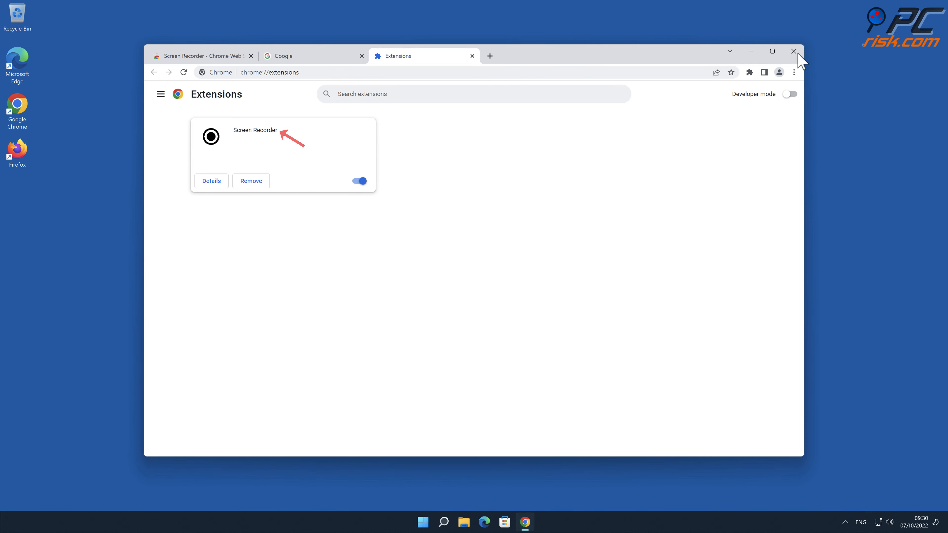
click(794, 51)
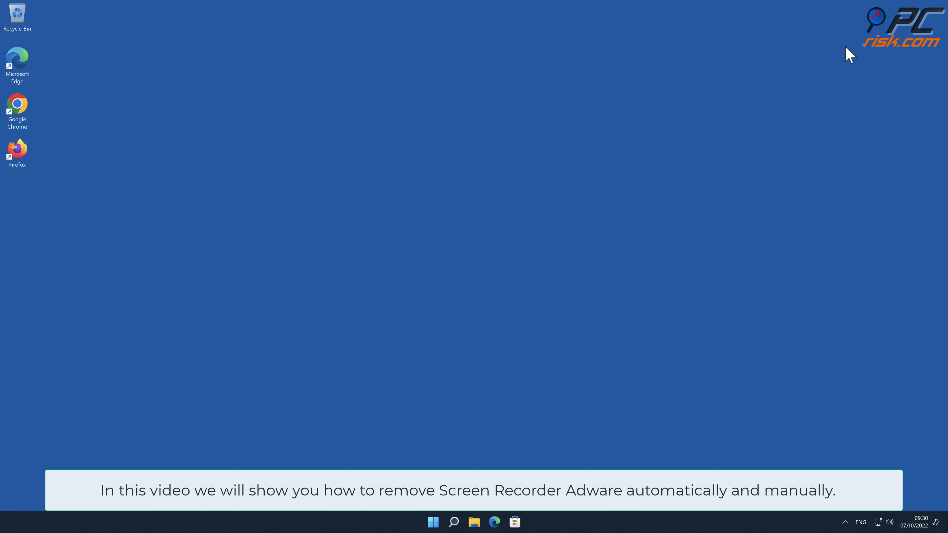
mouse_move(889, 43)
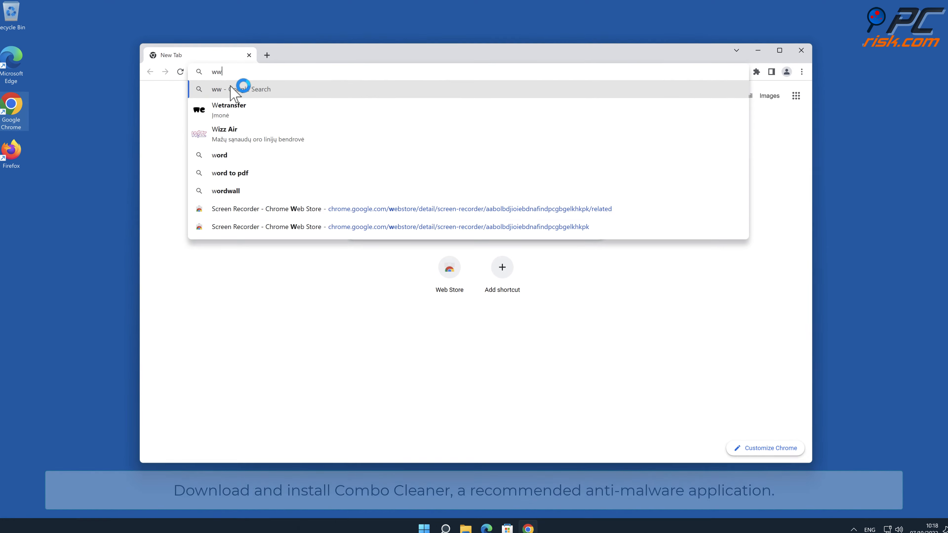
text(www.comboc)
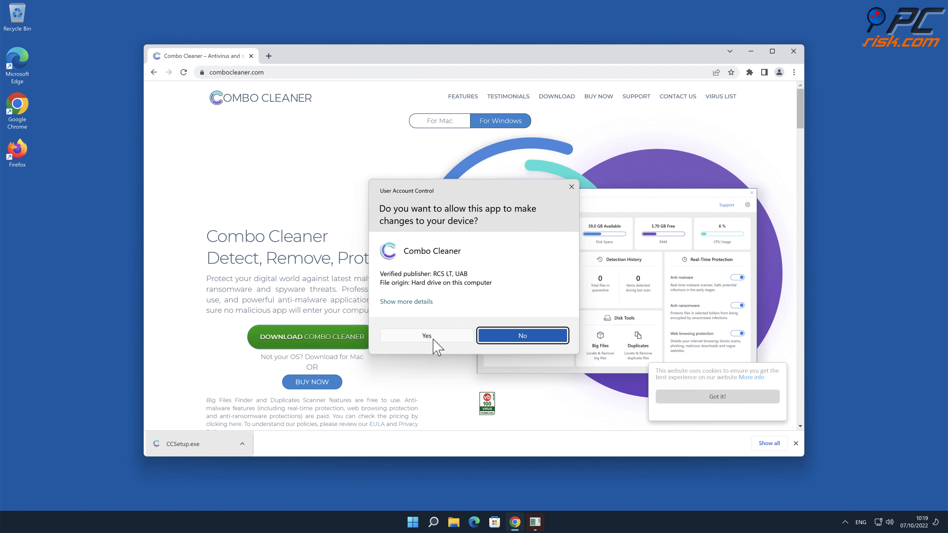
Step: Allow the installer, complete the InstallShield wizard and launch Combo Cleaner's dashboard
click(427, 336)
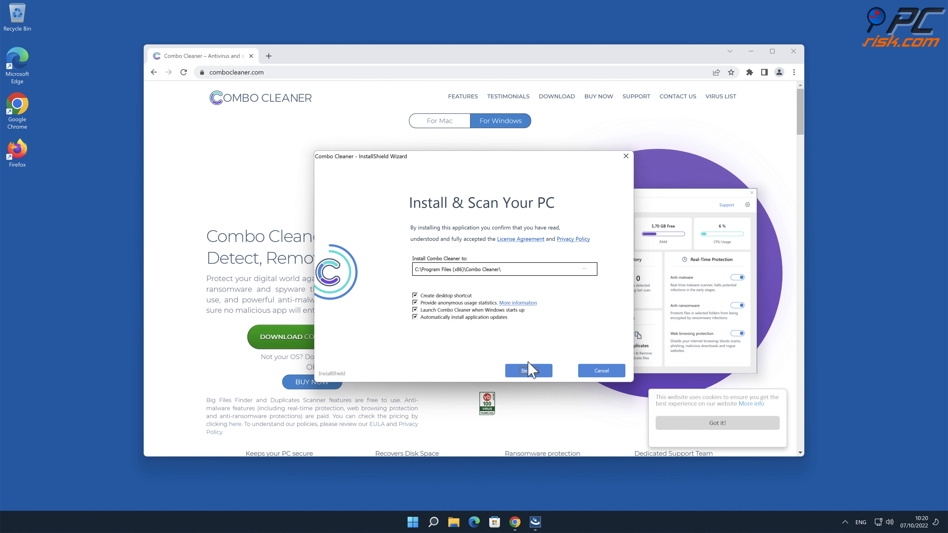
click(527, 370)
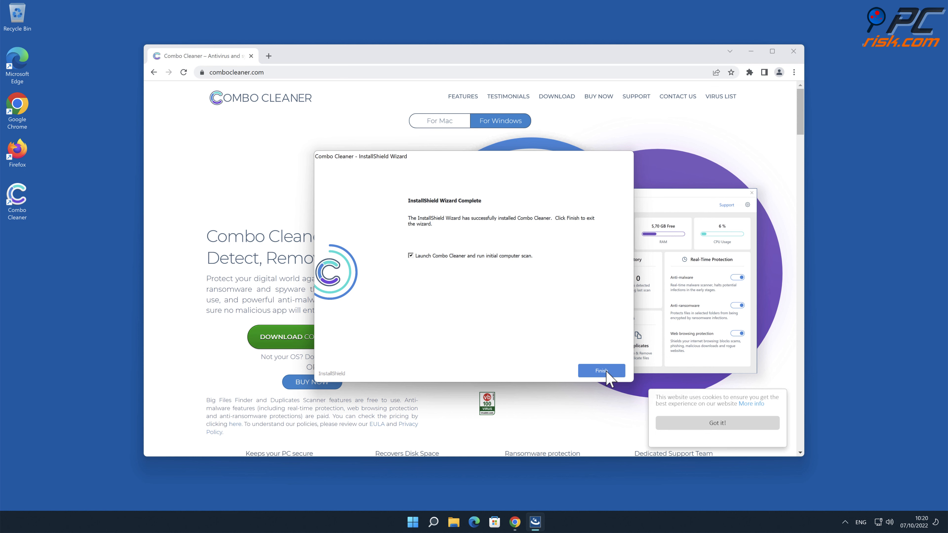
click(601, 370)
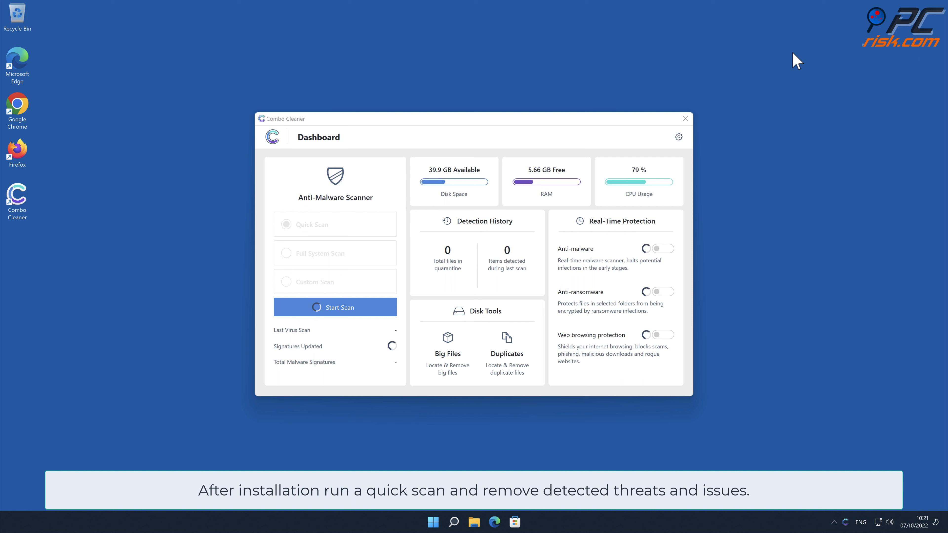
Step: Run the initial scan, choose Remove all threats and activate the premium license
click(334, 307)
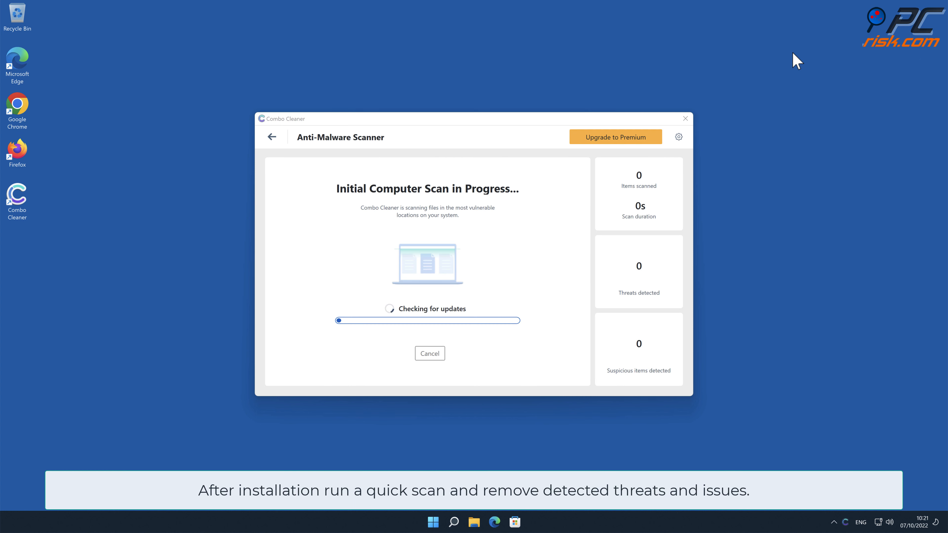
mouse_move(700, 273)
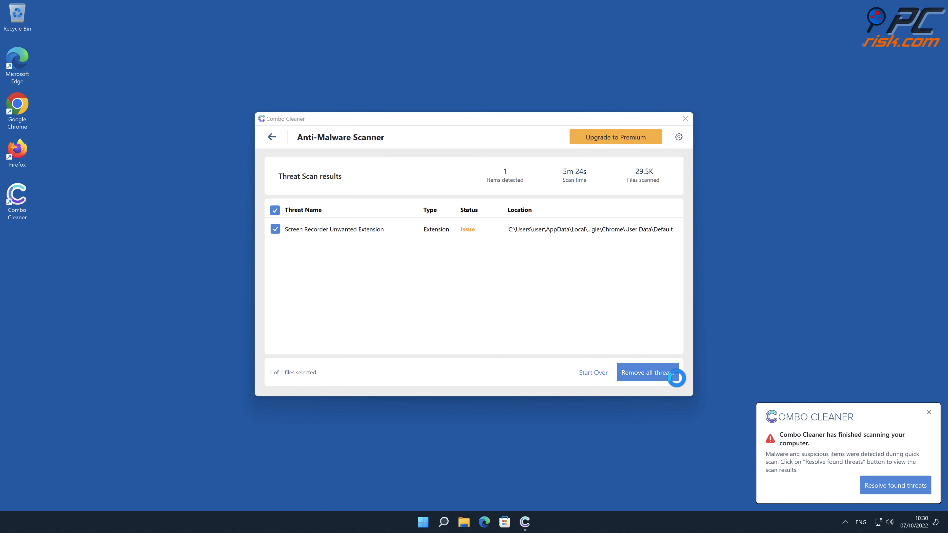
click(615, 137)
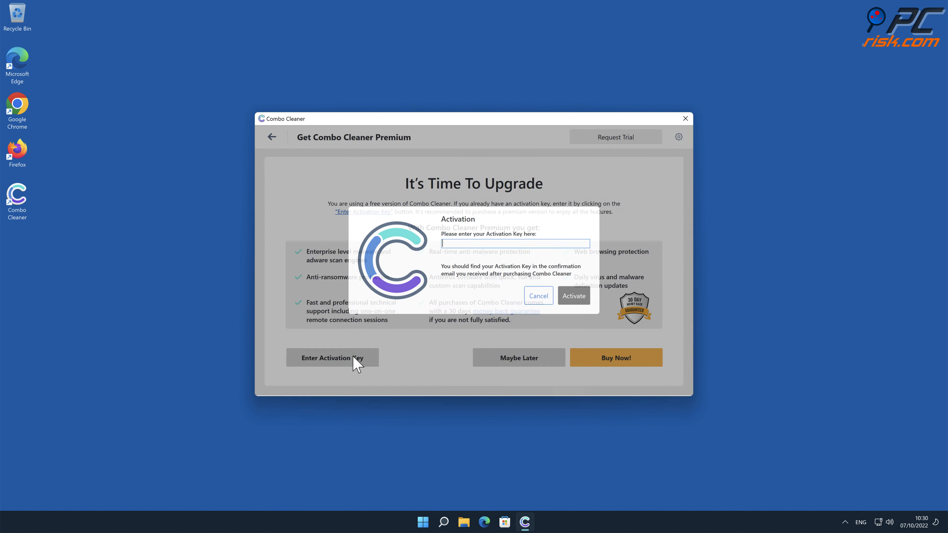
click(574, 296)
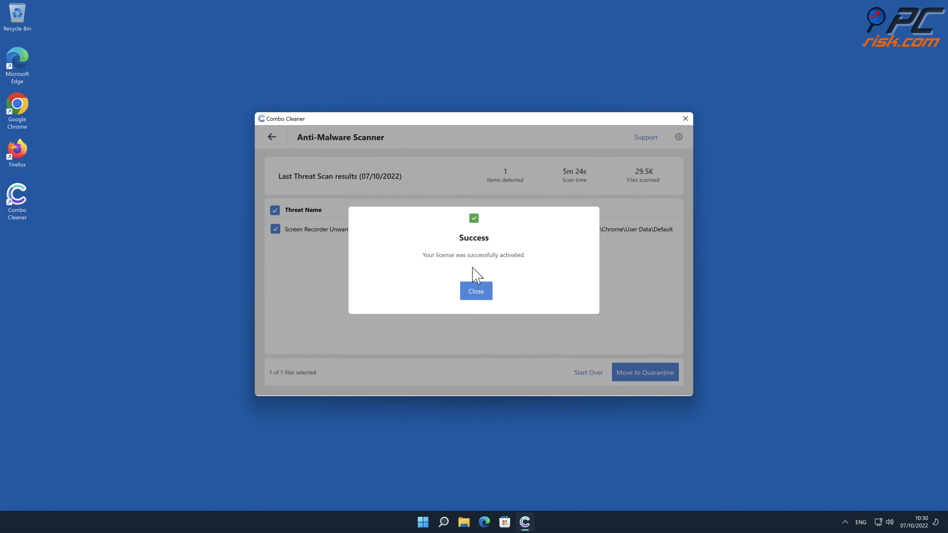
Step: Move the detected Screen Recorder extension to quarantine and finish the scan summary
click(476, 291)
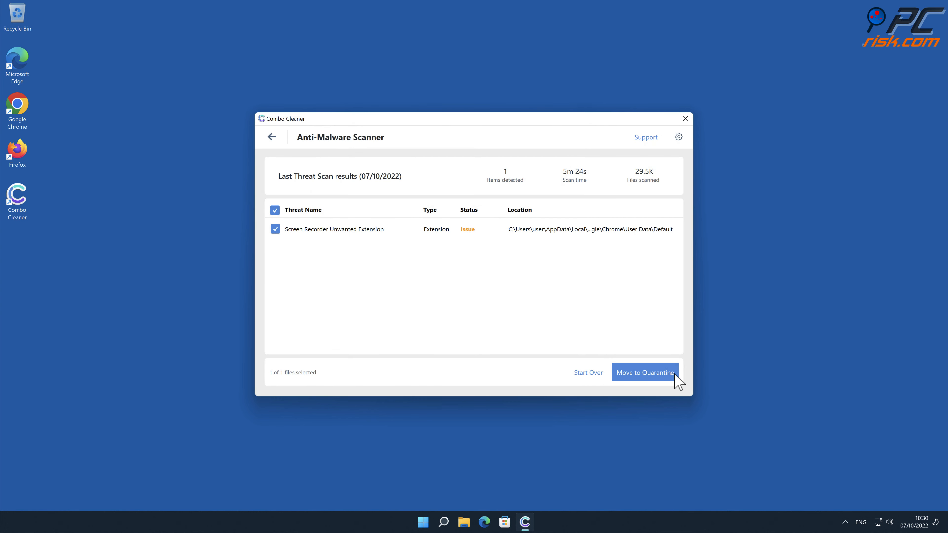
click(645, 372)
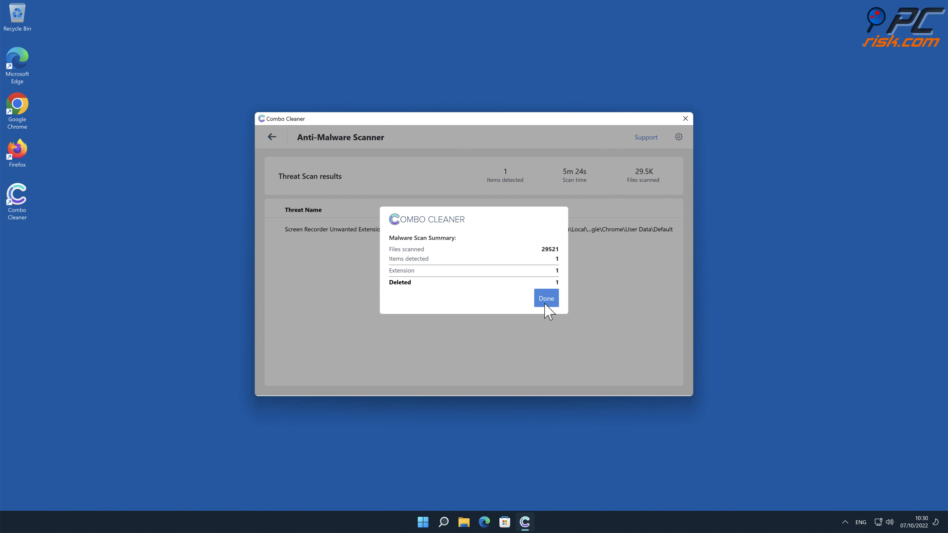
click(545, 298)
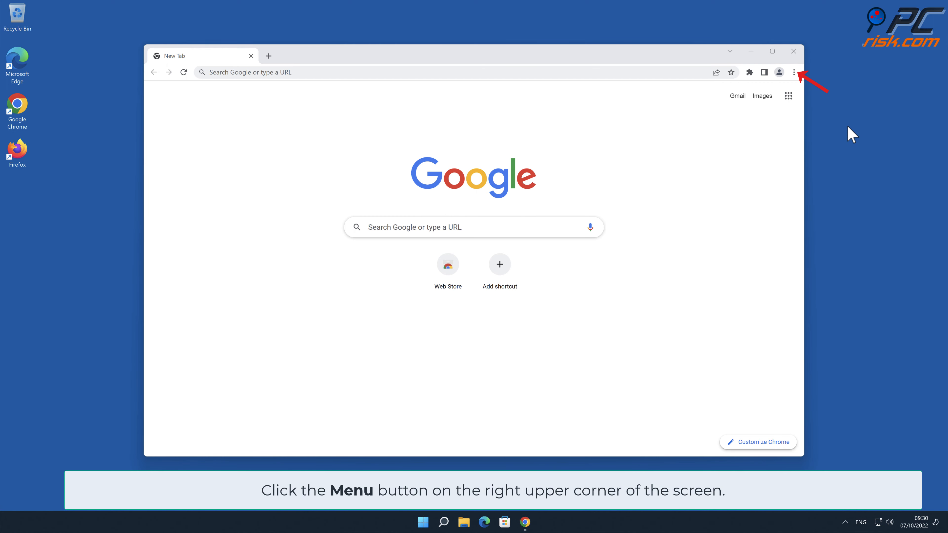
Step: Go to Chrome's Extensions page and start removing the Screen Recorder card
click(794, 73)
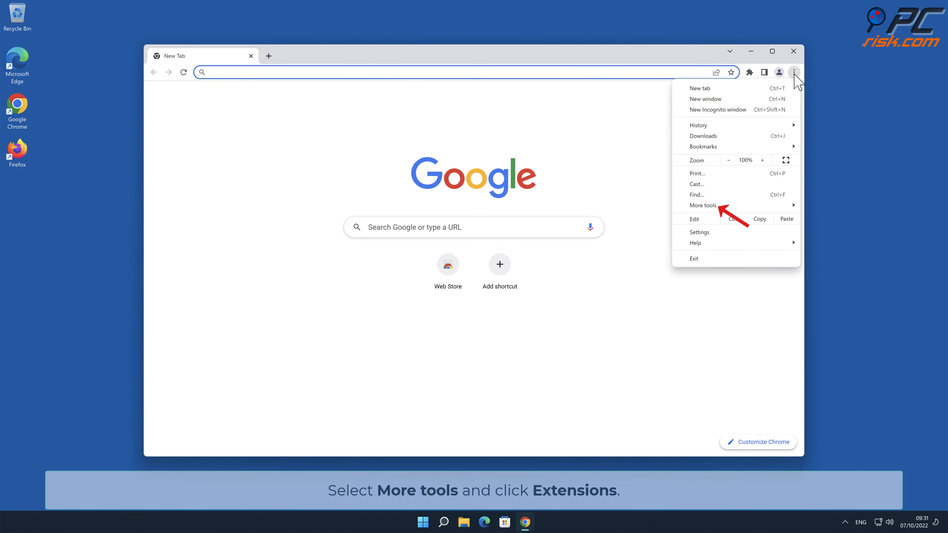
mouse_move(704, 205)
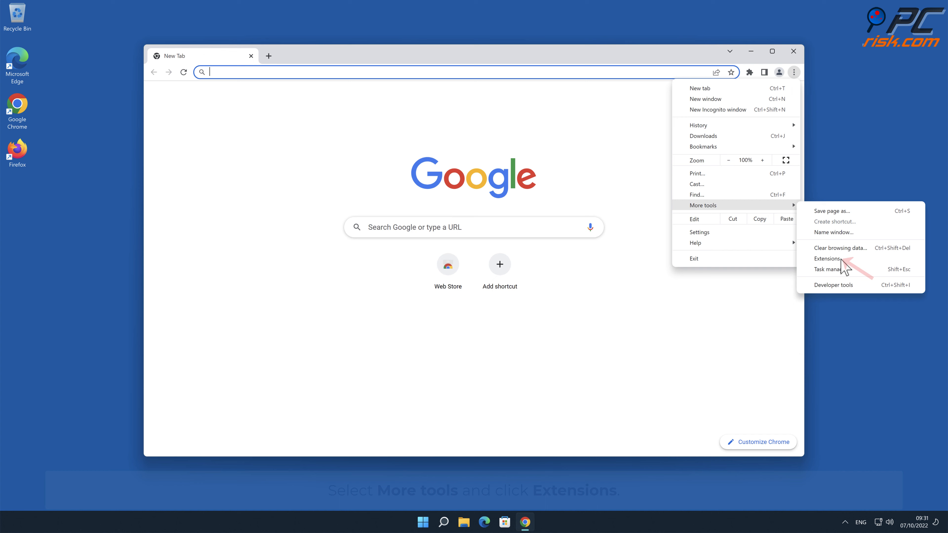
click(827, 259)
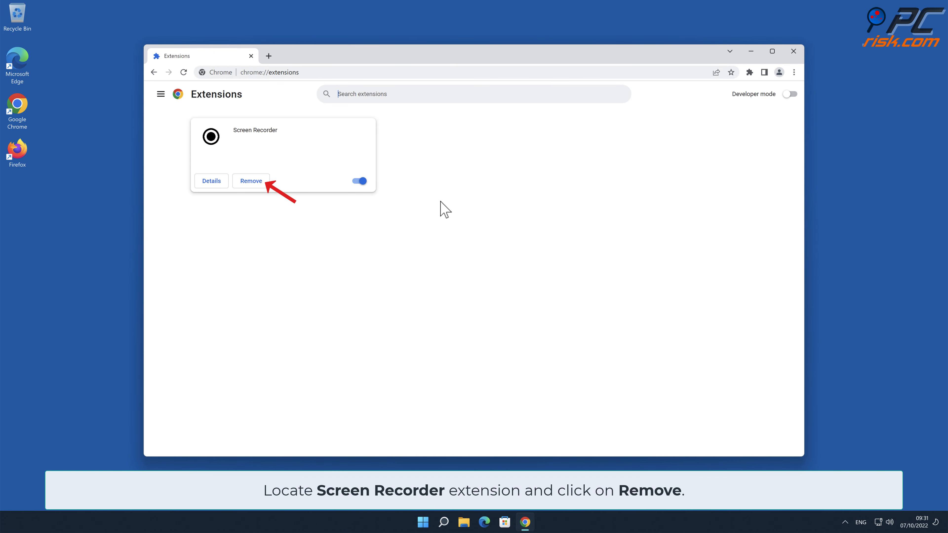
click(251, 181)
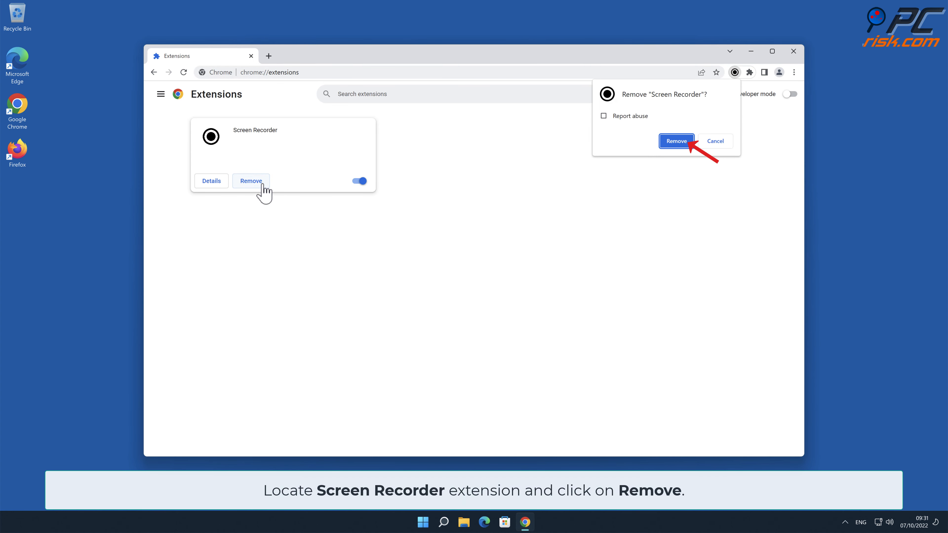
mouse_move(686, 151)
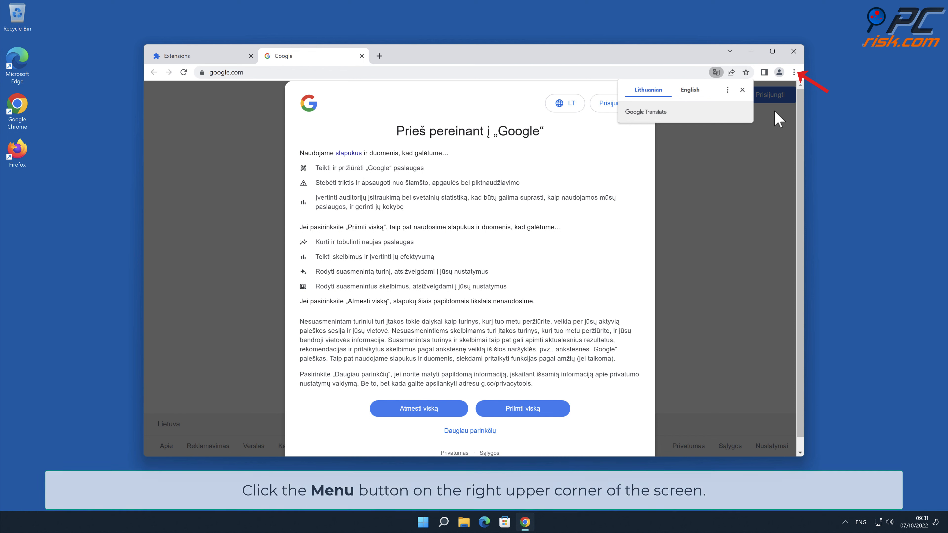
Step: Go to Chrome Settings' Reset and clean up section
click(794, 73)
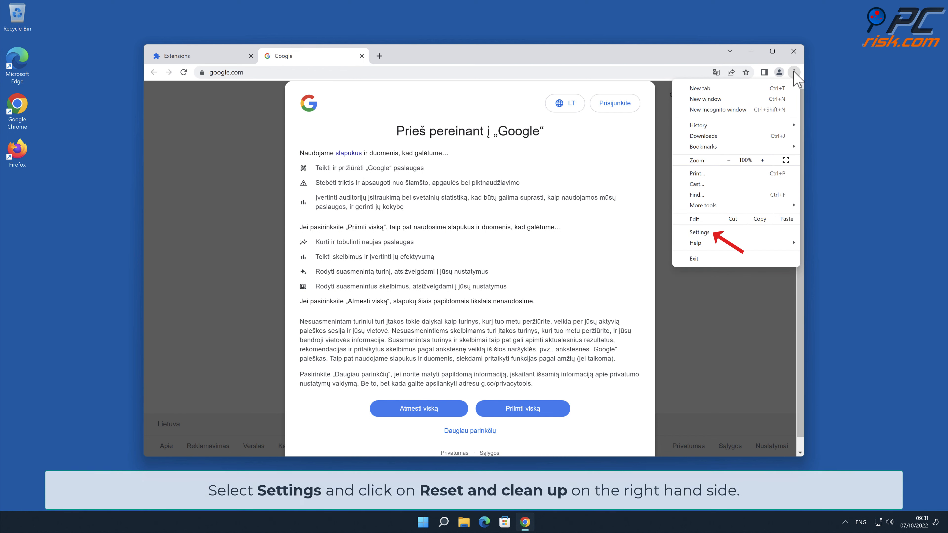
click(700, 232)
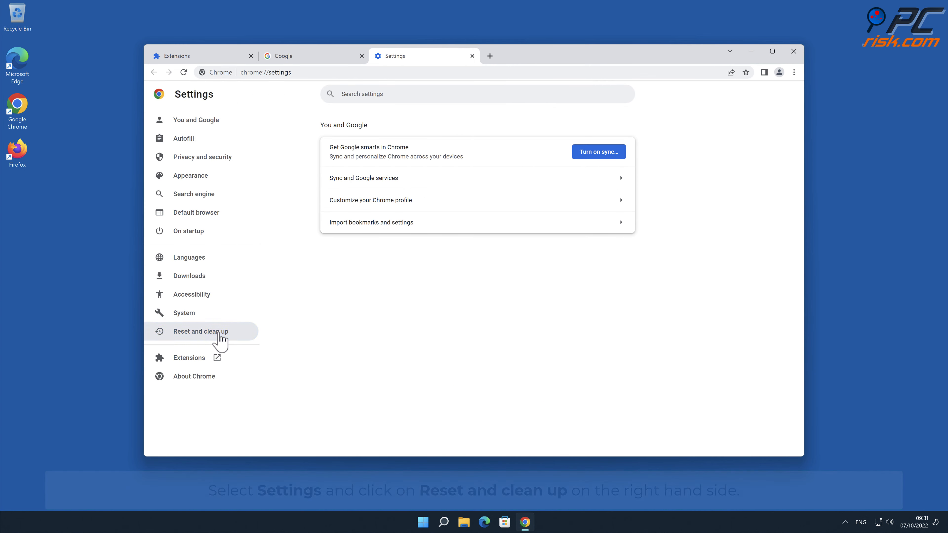
click(200, 331)
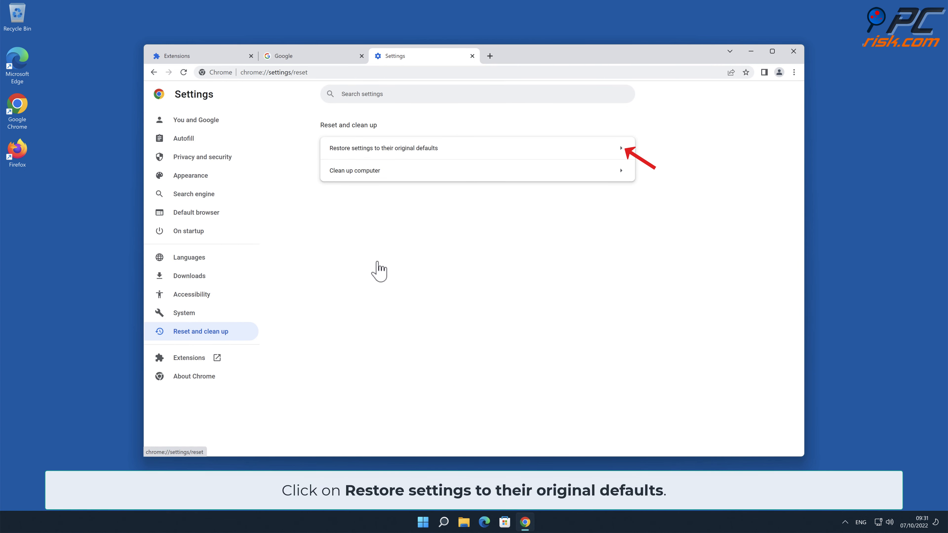
Step: Restore Chrome settings to their original defaults, confirm the reset and close Chrome
click(383, 148)
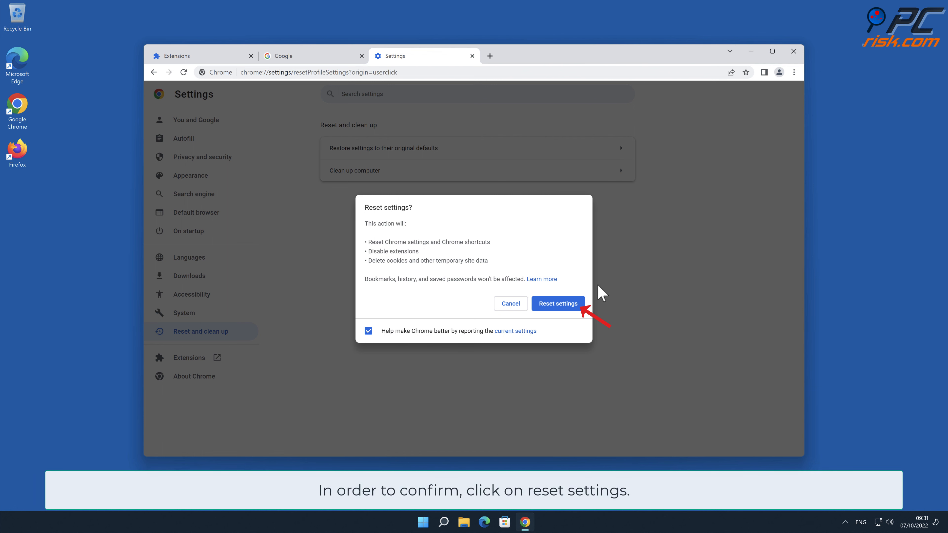
click(557, 303)
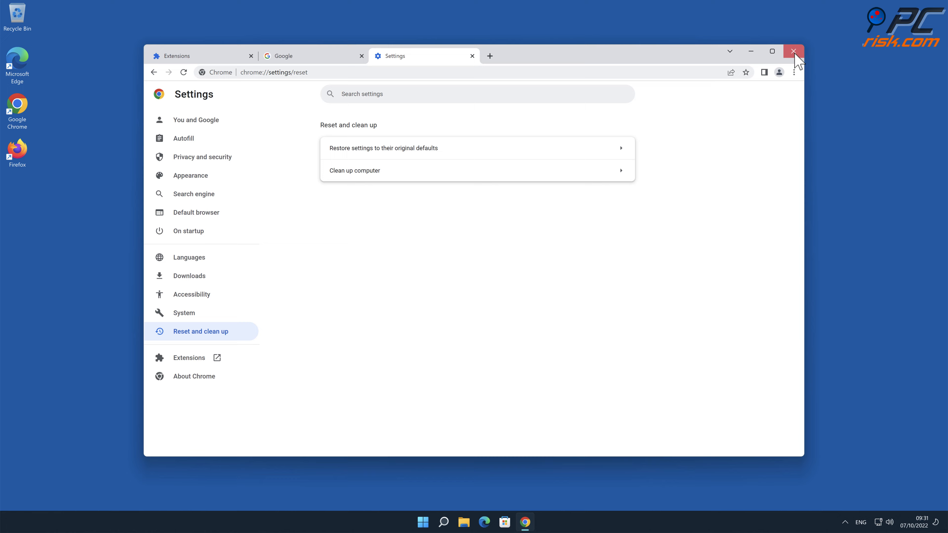
click(794, 51)
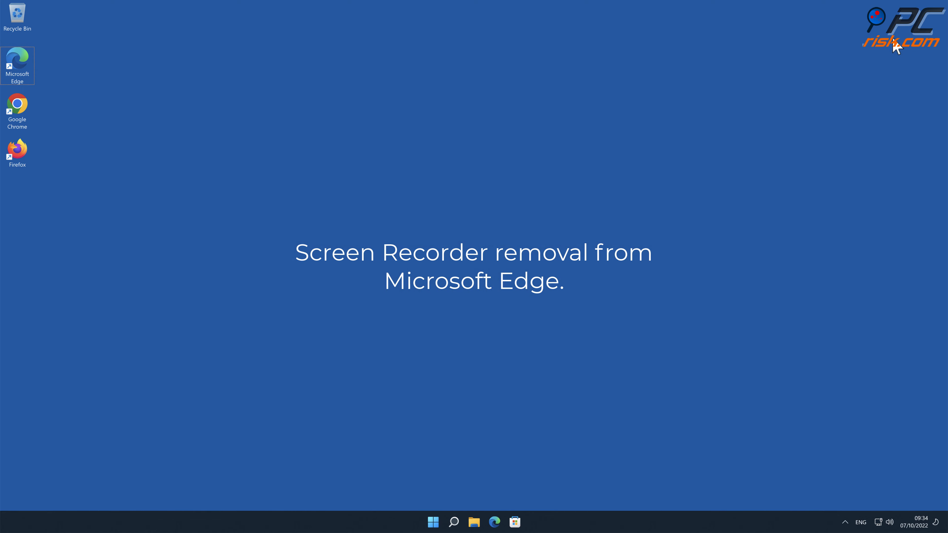
Step: Launch Edge, go to Manage extensions and remove Screen Recorder
double_click(17, 62)
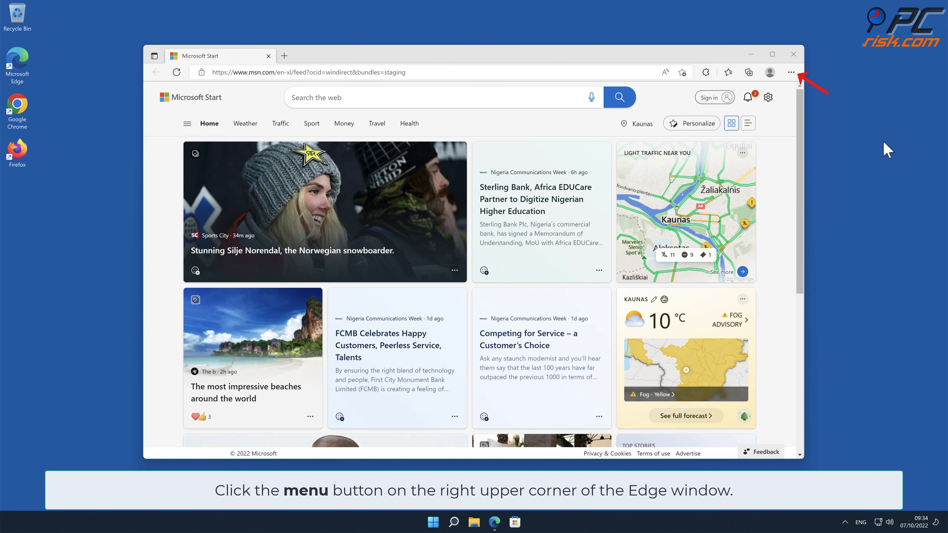
click(791, 72)
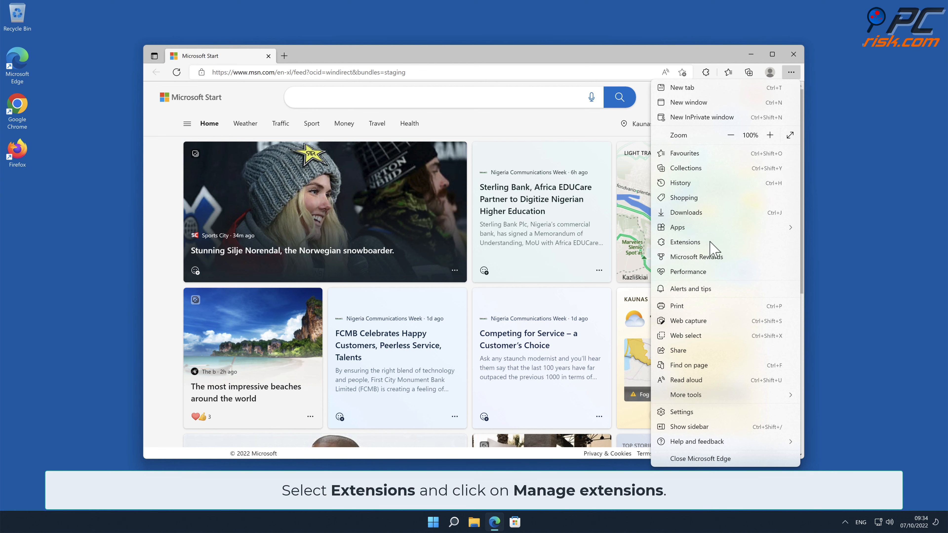
click(706, 72)
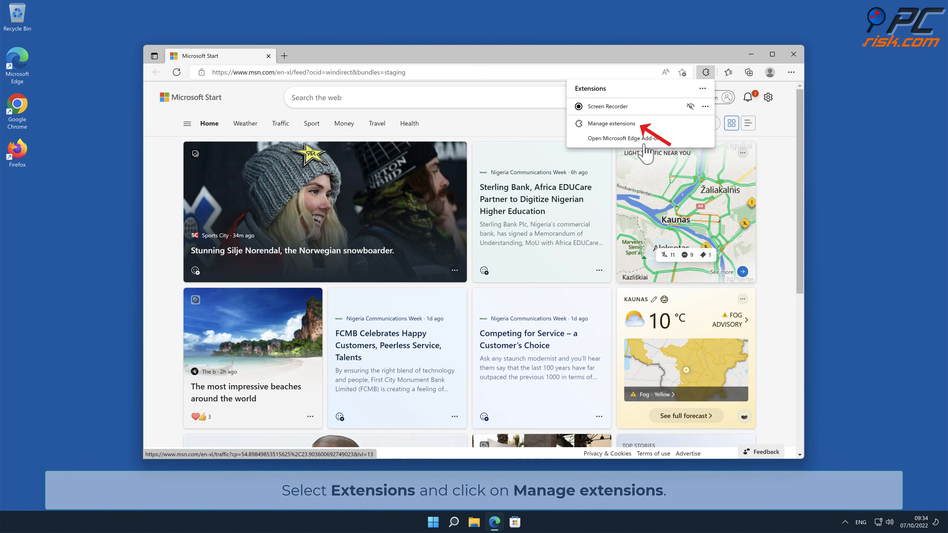
click(611, 124)
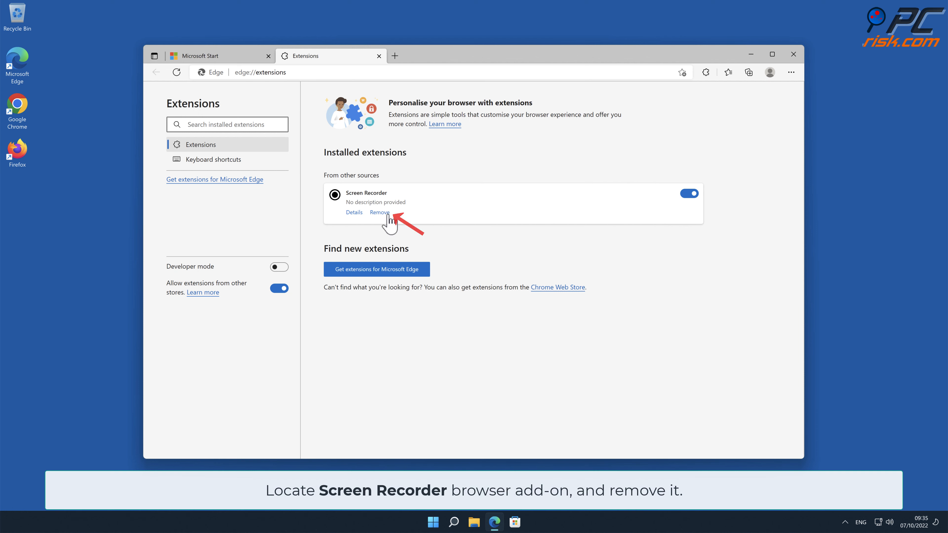
click(380, 213)
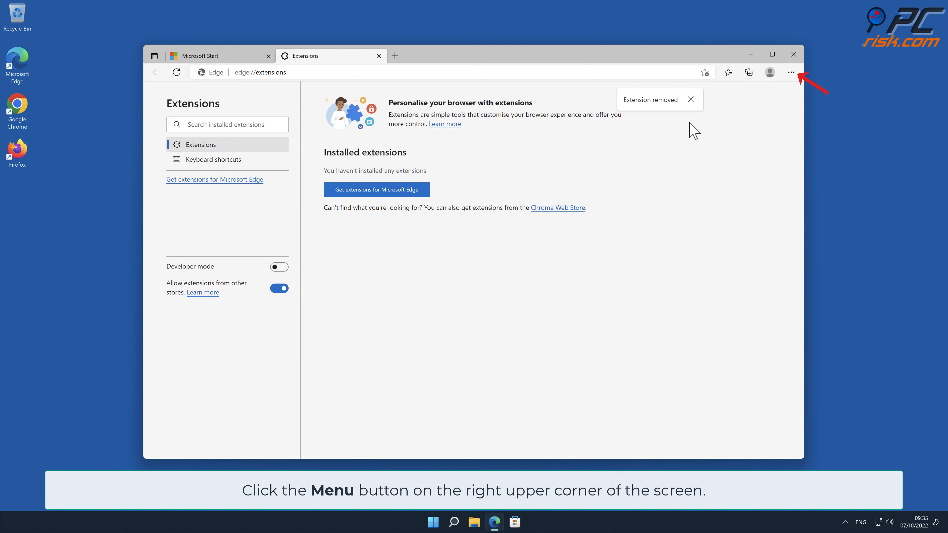
Step: Go to Edge Settings' Reset settings section
click(790, 72)
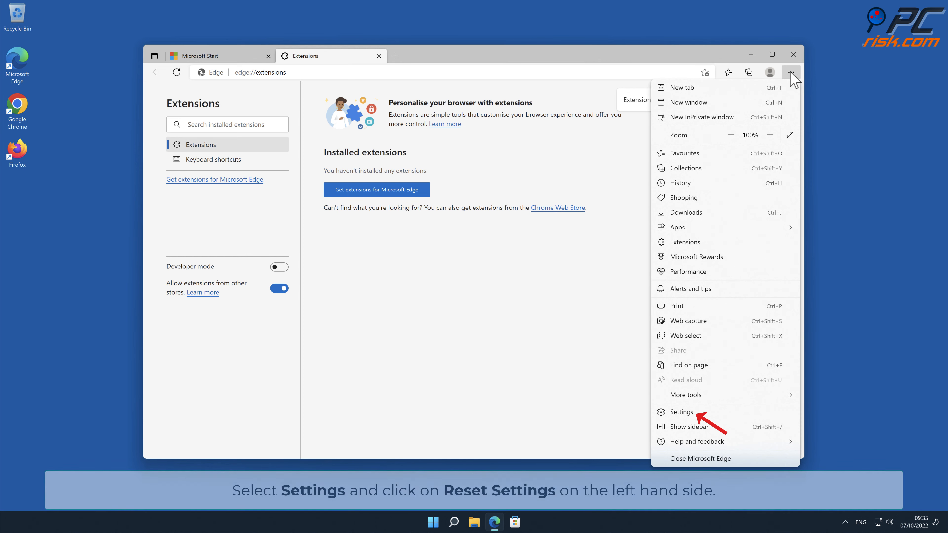
mouse_move(702, 417)
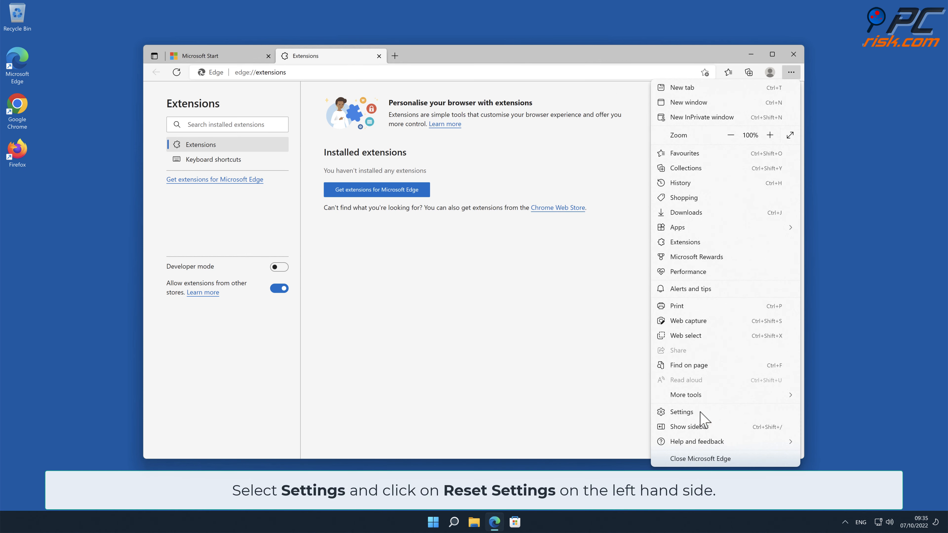
click(682, 412)
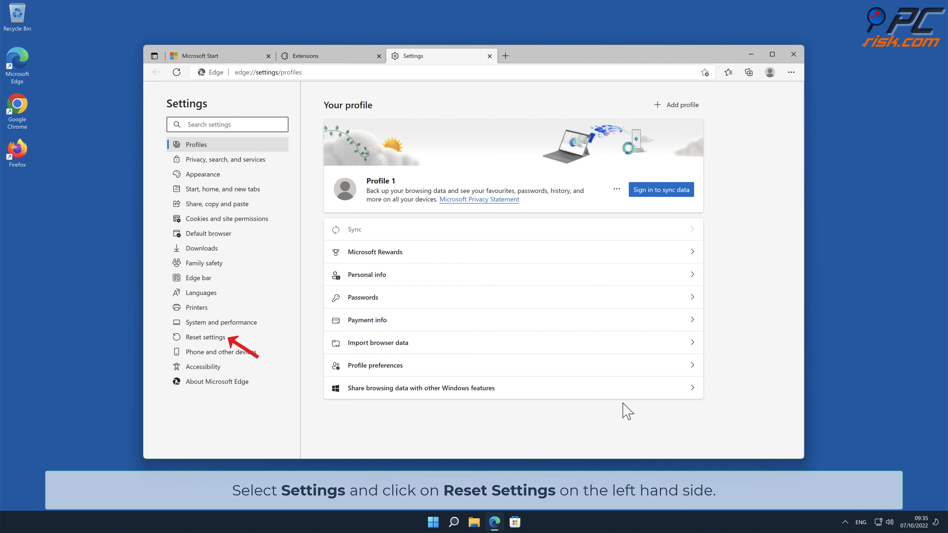
click(206, 337)
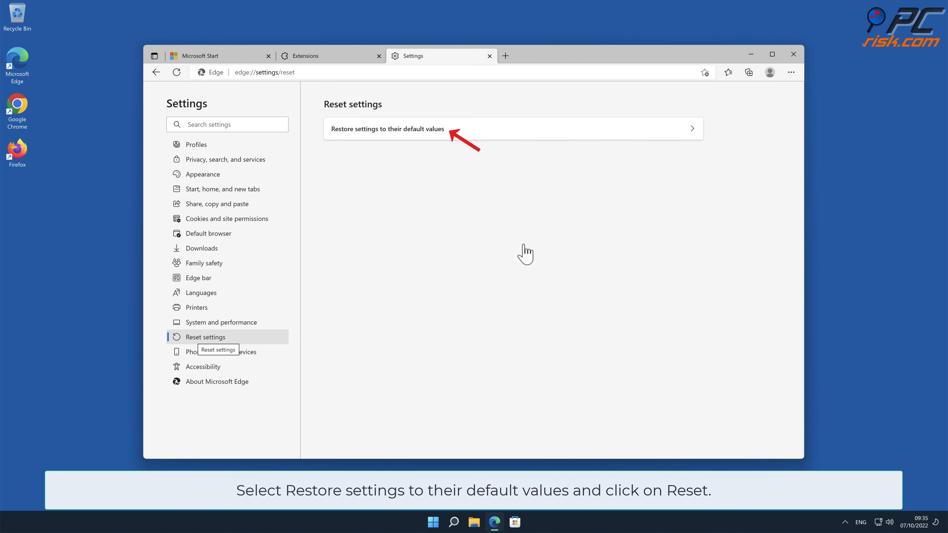
Step: Restore Edge settings to their default values, confirm the reset and close Edge
click(512, 129)
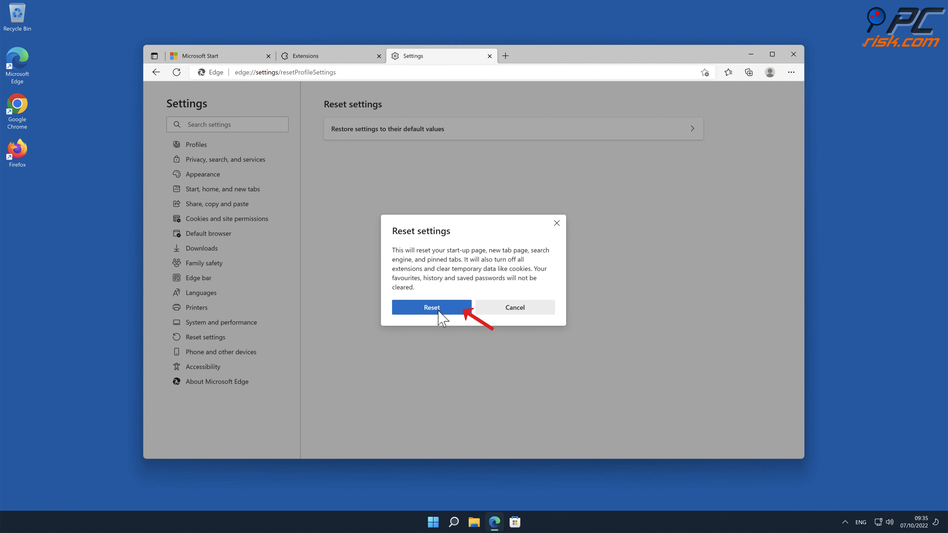
click(432, 308)
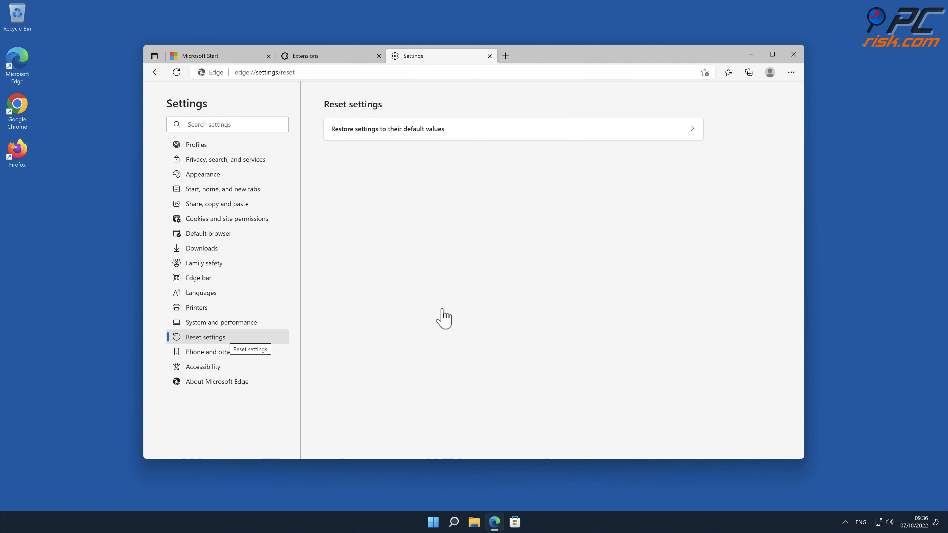
click(793, 53)
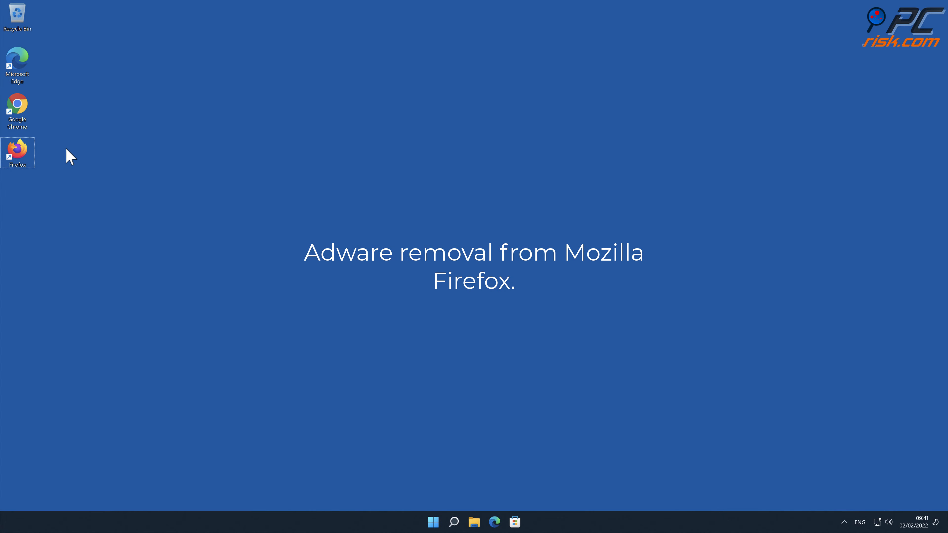
Step: Launch Firefox and show the Extensions list in Add-ons and themes
double_click(17, 149)
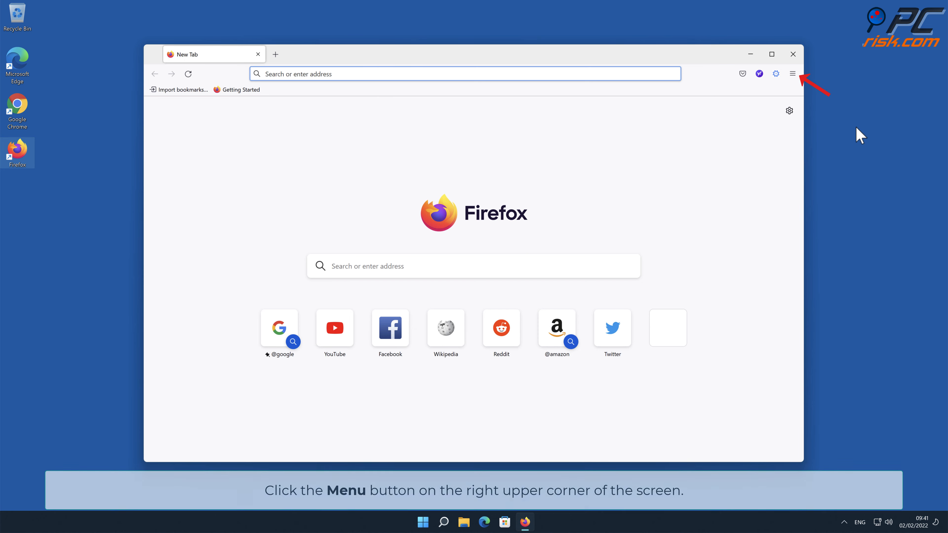
click(793, 73)
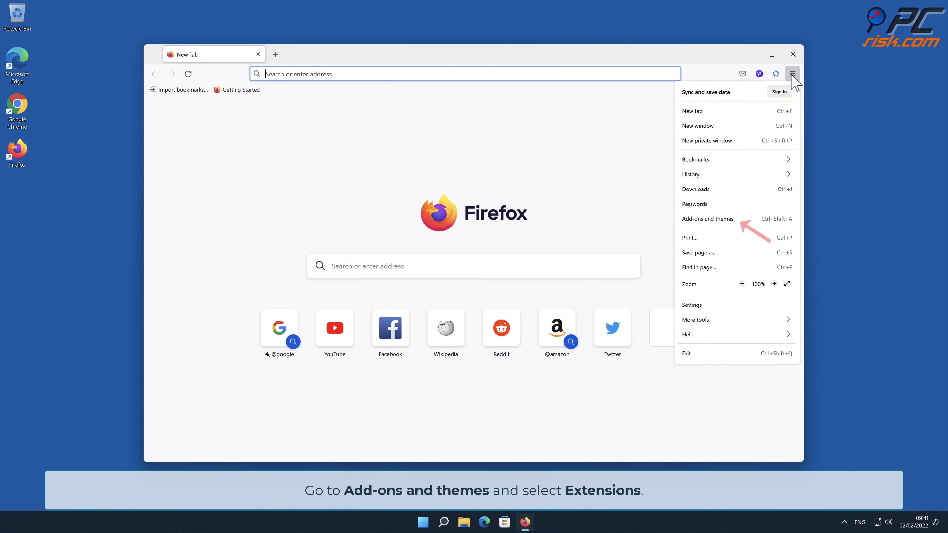
mouse_move(768, 215)
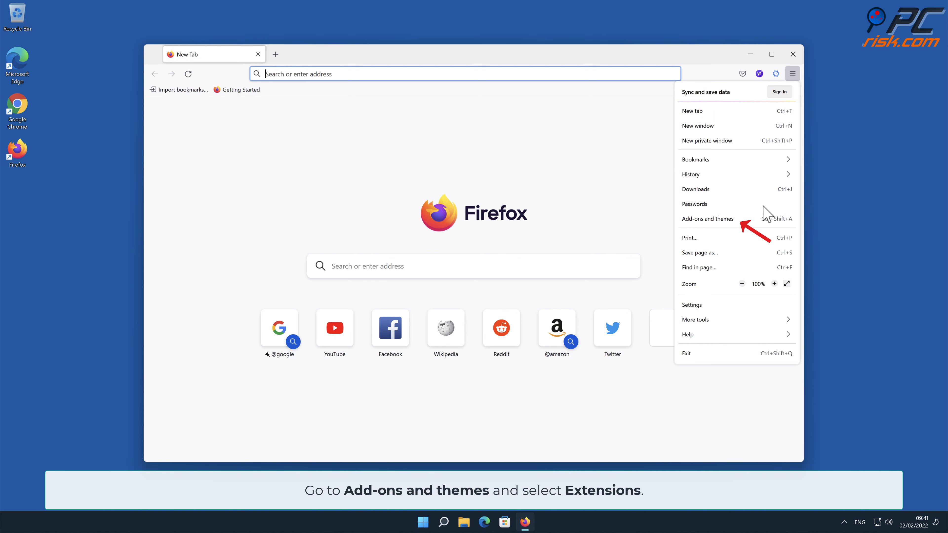
click(708, 219)
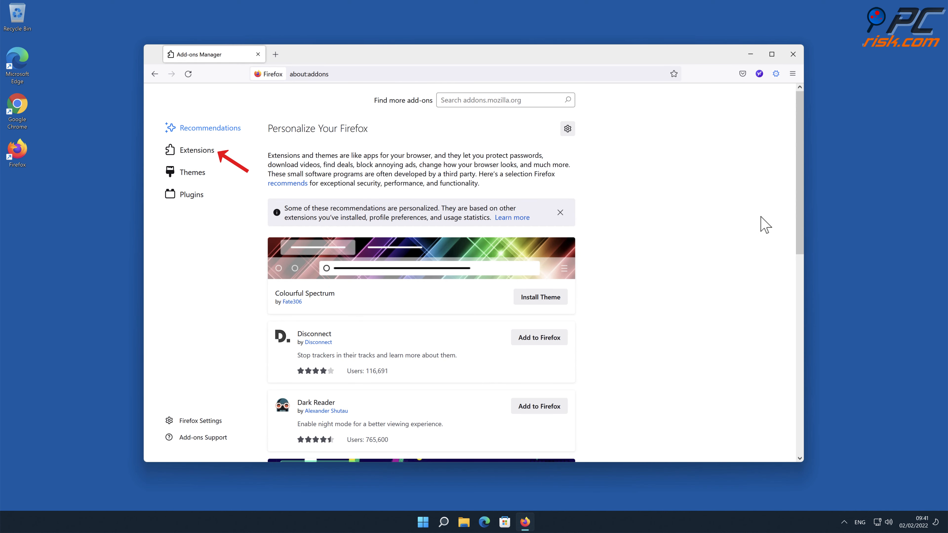
mouse_move(538, 203)
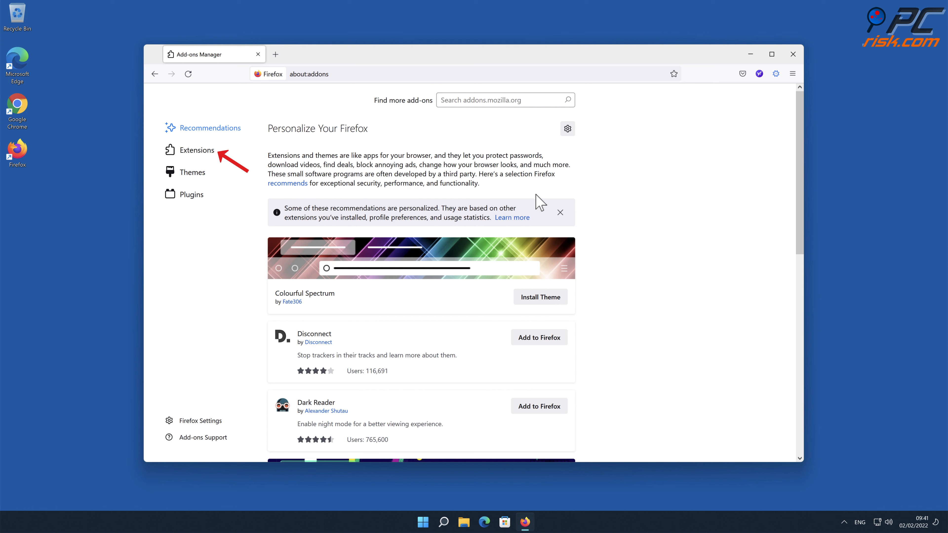
click(196, 150)
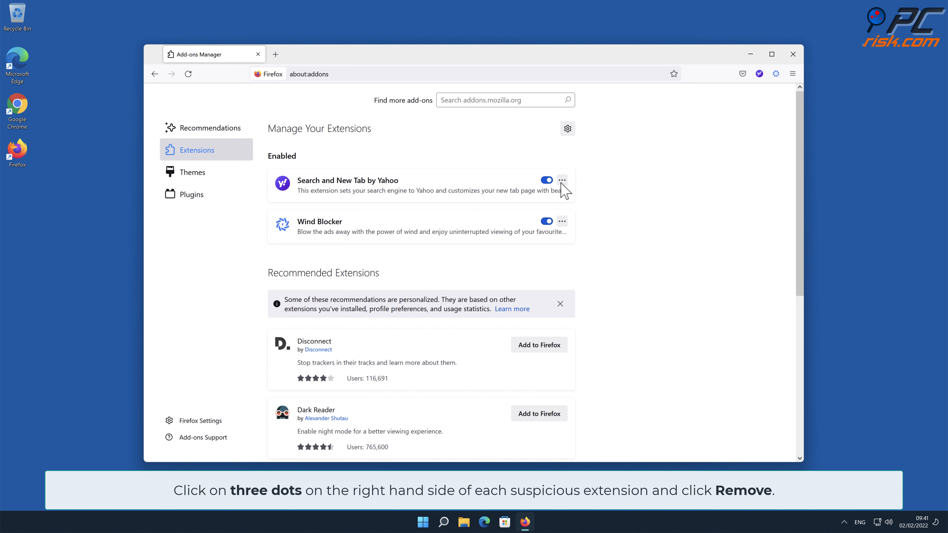
Step: Remove the Search and New Tab by Yahoo extension and confirm its removal
click(563, 180)
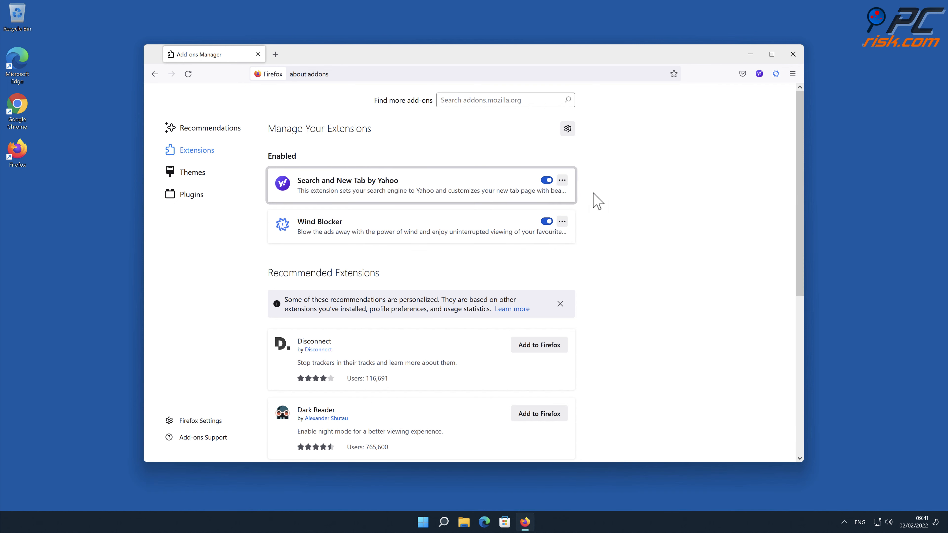
click(562, 180)
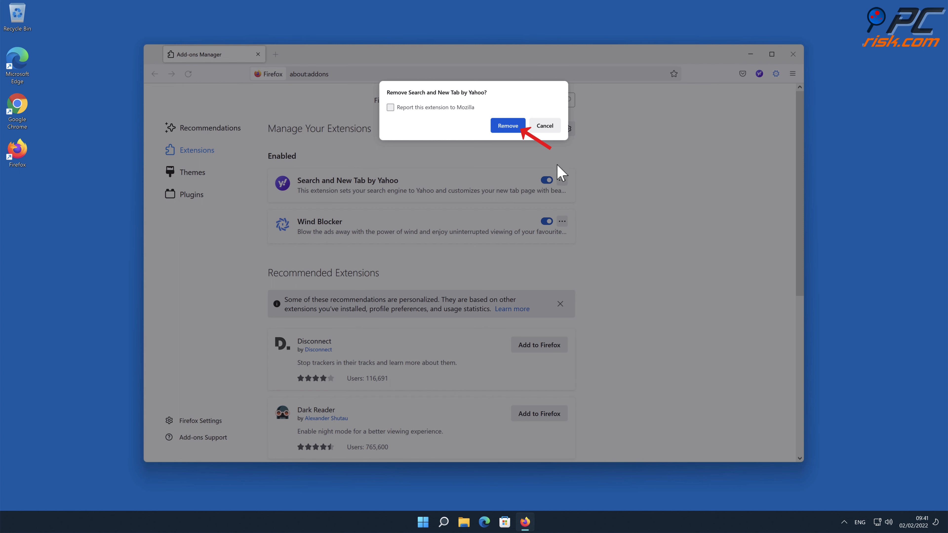
click(509, 125)
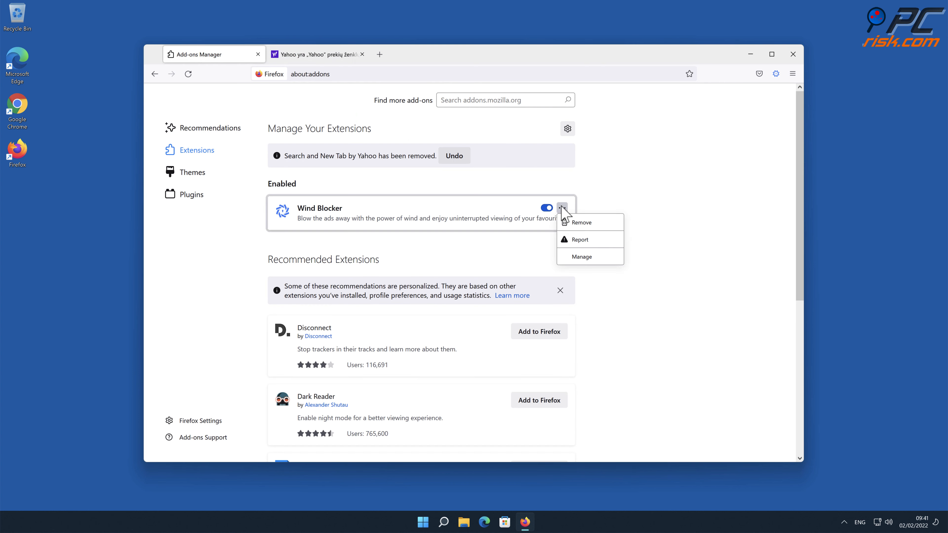
Step: Remove the Wind Blocker extension and confirm its removal
click(580, 222)
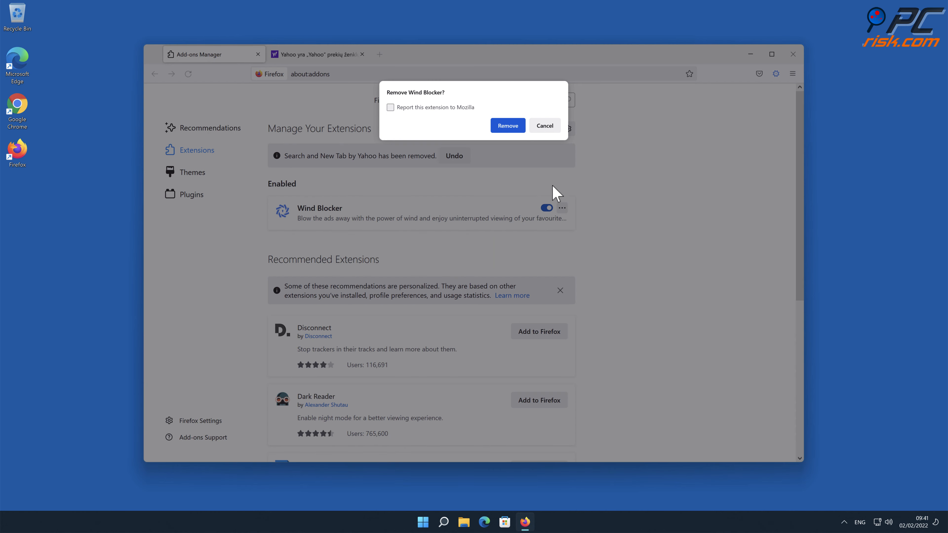
click(507, 125)
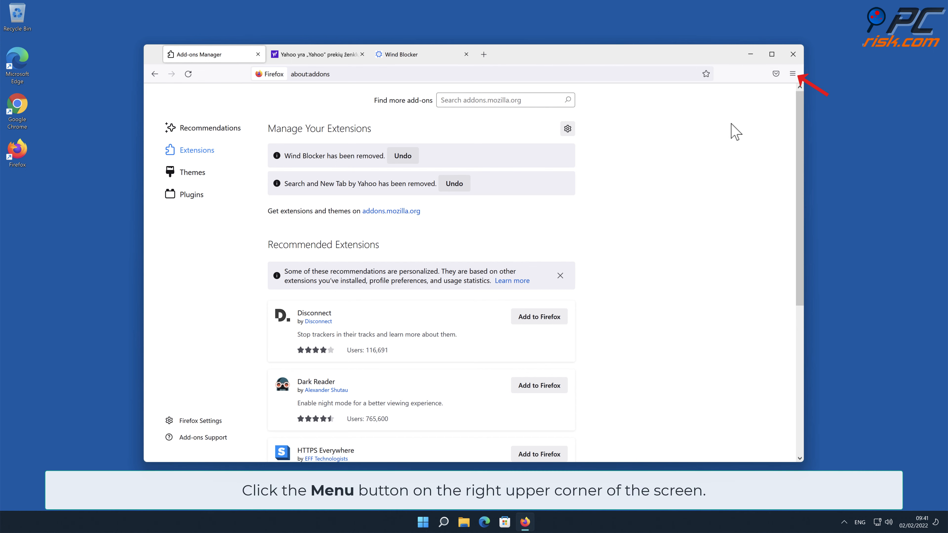
Step: Reach Troubleshooting Information via Help and start Refresh Firefox to default settings
click(793, 73)
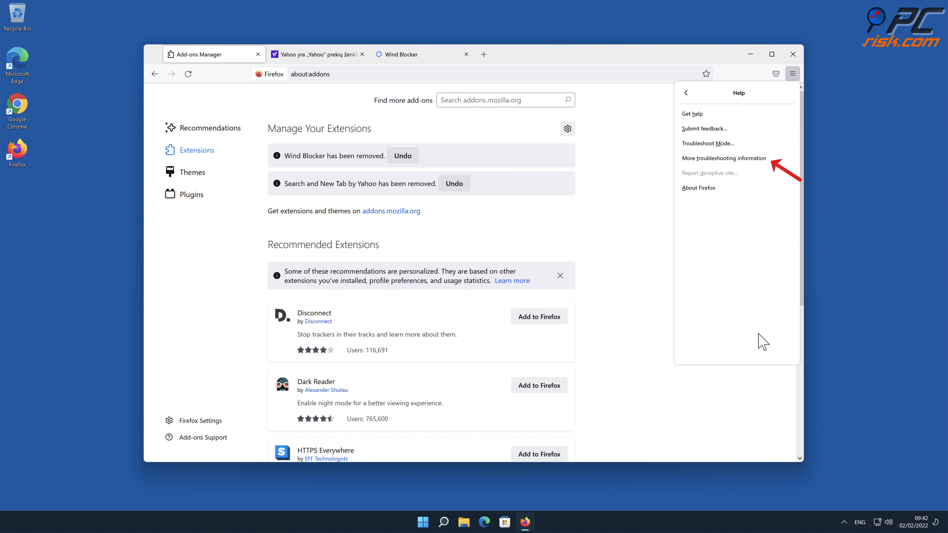
click(724, 158)
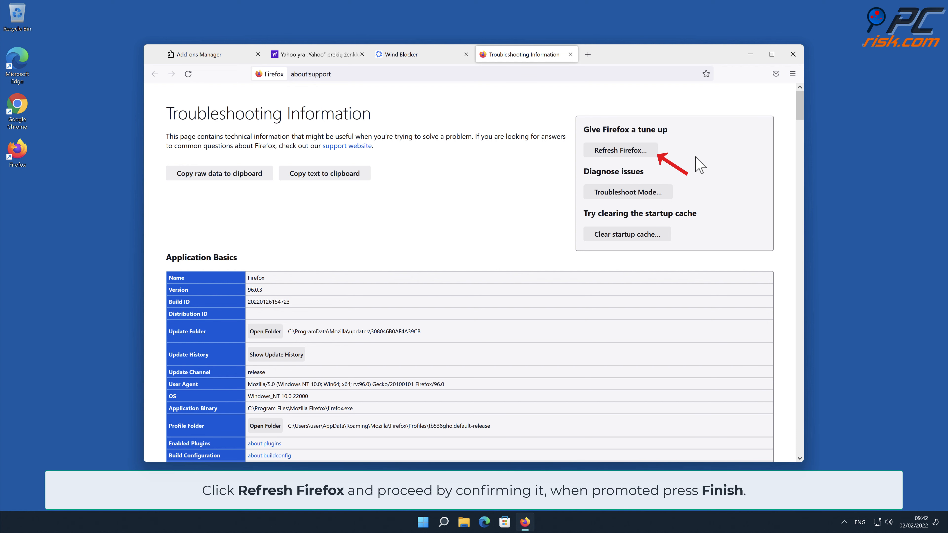
click(619, 150)
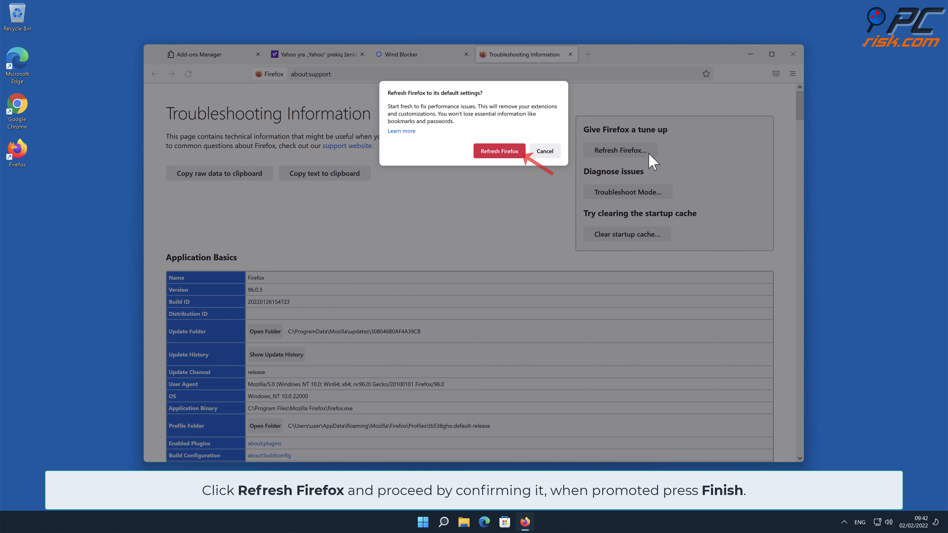